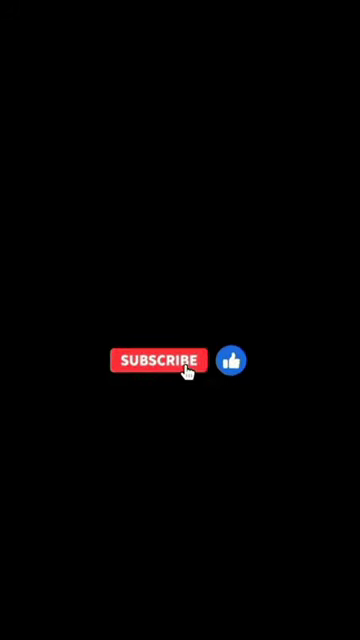
Step: Let the Subscribe and Like end-card animation play out and fade to black
{"action": "left_click", "coordinate": [160, 360]}
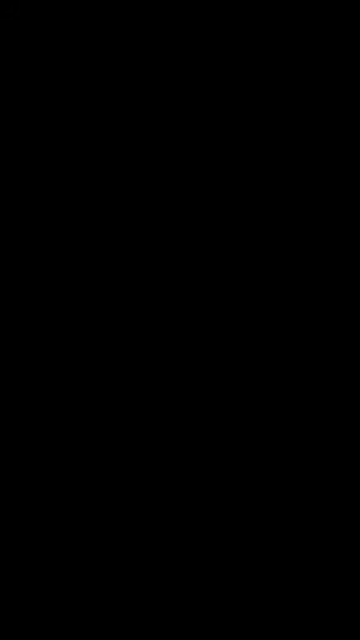